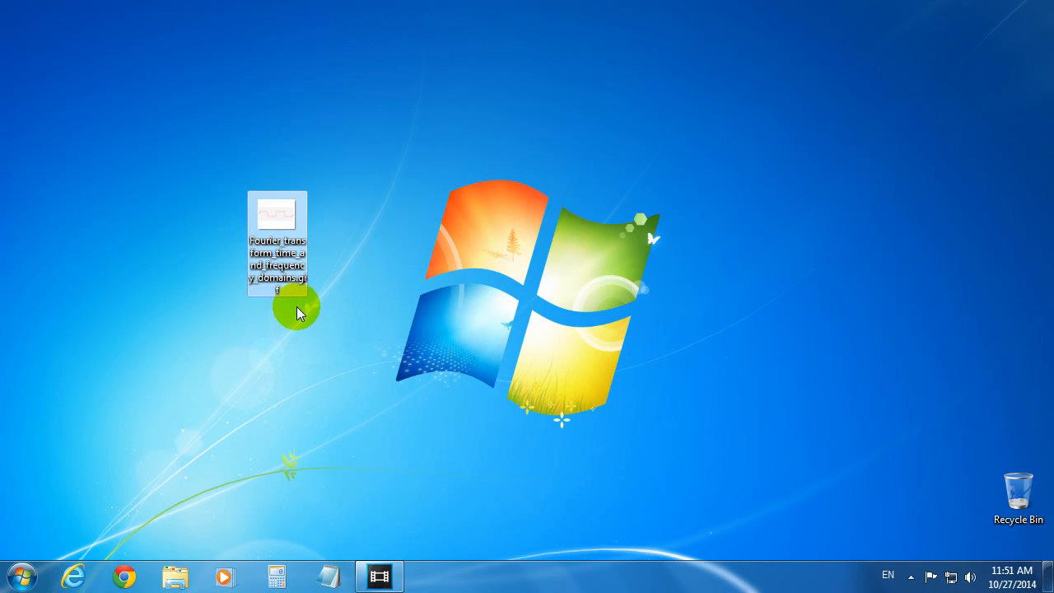
{"action": "mouse_move", "coordinate": [304, 247]}
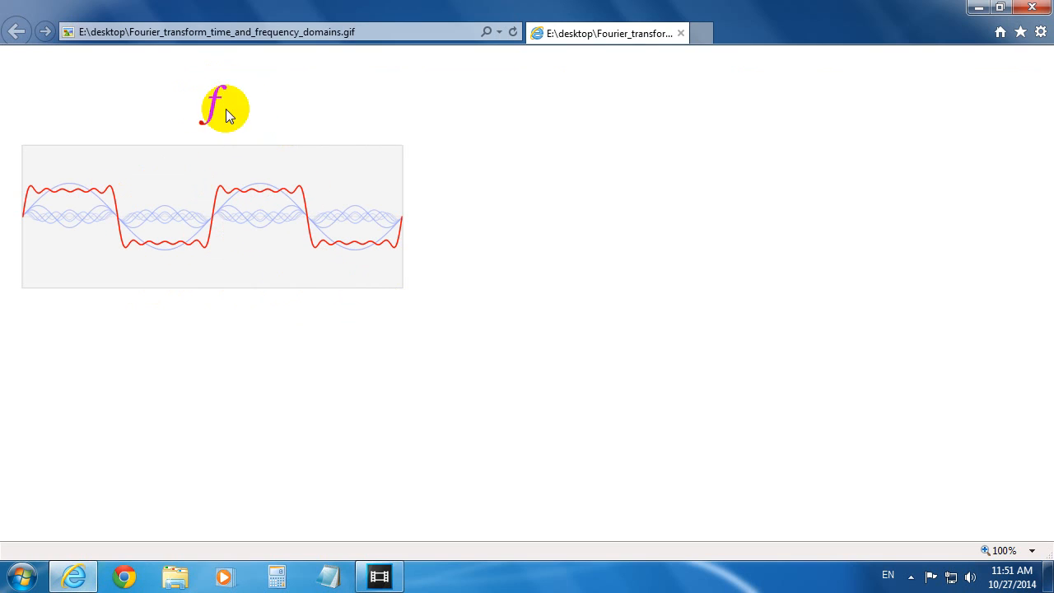
{"action": "mouse_move", "coordinate": [173, 352]}
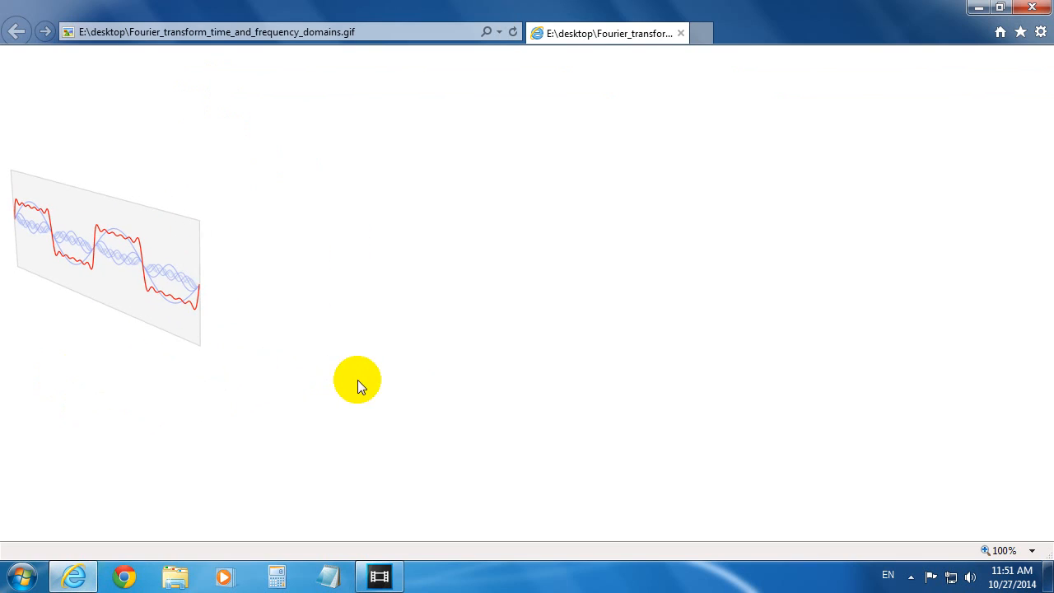
{"action": "mouse_move", "coordinate": [233, 381]}
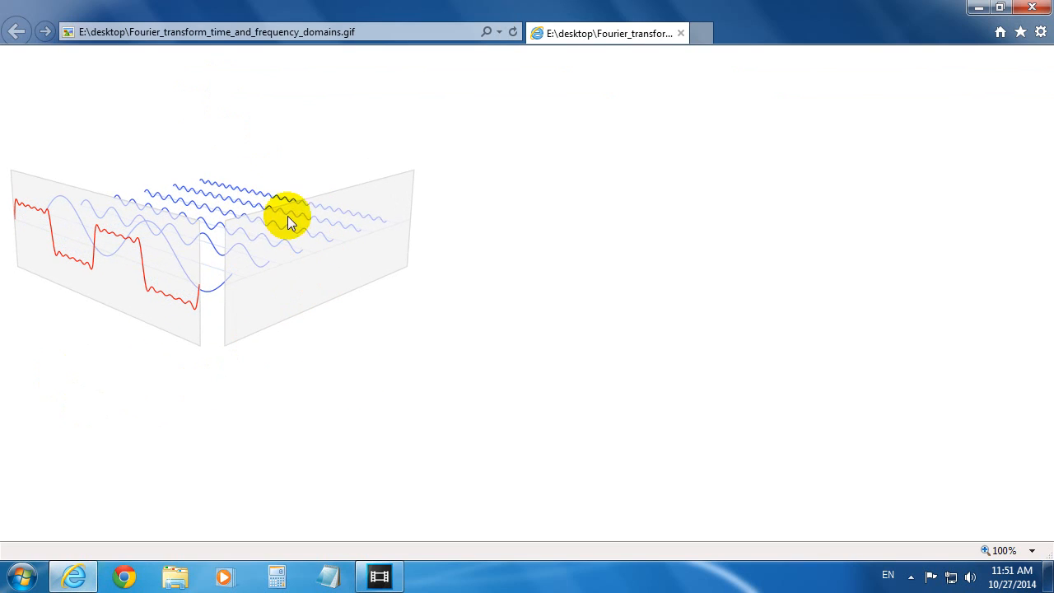
{"action": "mouse_move", "coordinate": [255, 268]}
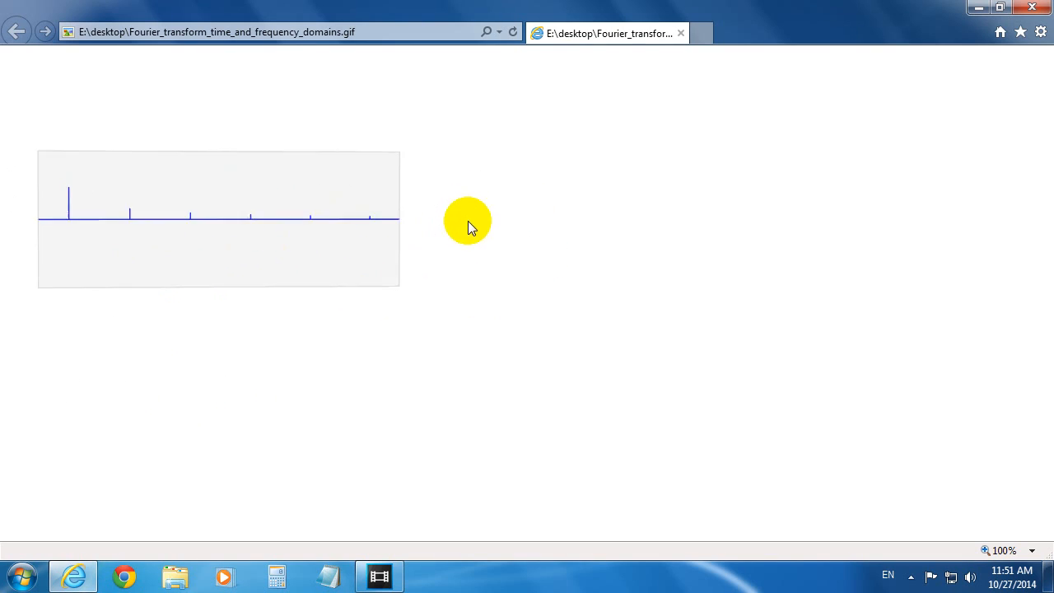
{"action": "mouse_move", "coordinate": [1017, 46]}
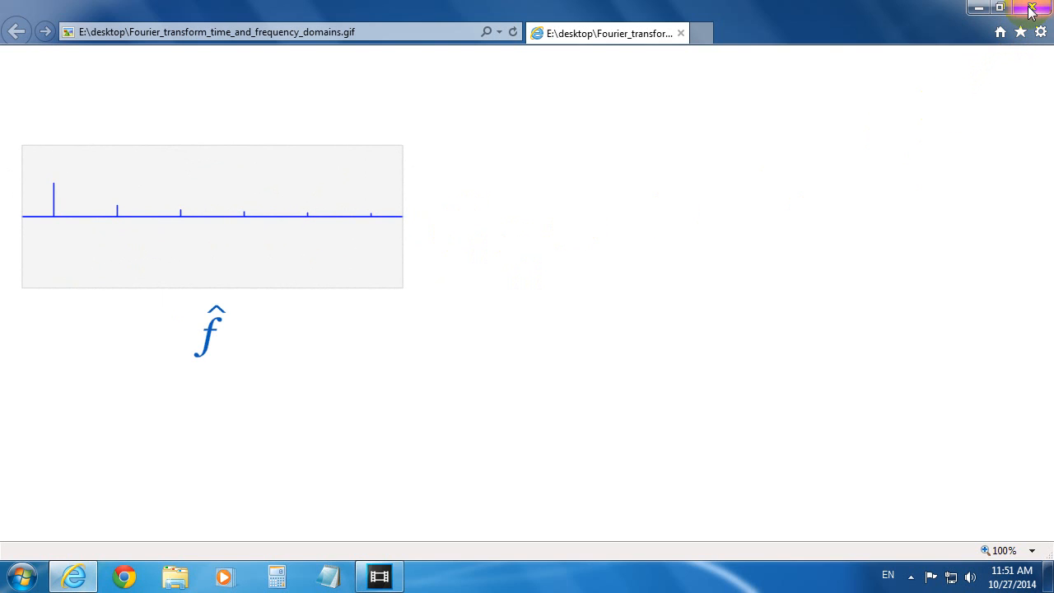
Close Internet Explorer and search the Start menu for 'quicktime' to launch QuickTime Player.
{"action": "left_click", "coordinate": [1036, 7]}
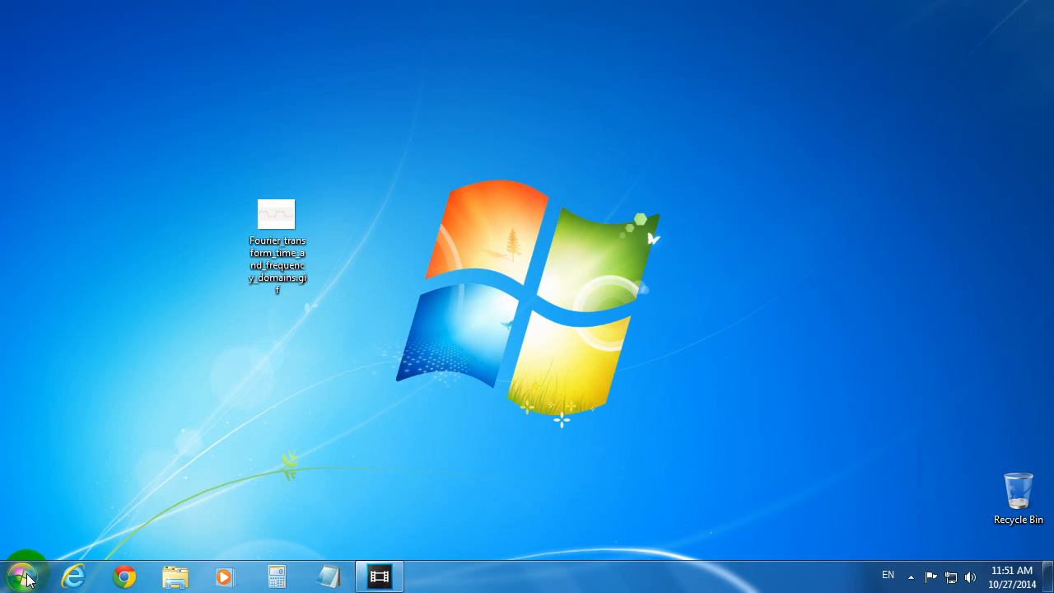
{"action": "left_click", "coordinate": [17, 570]}
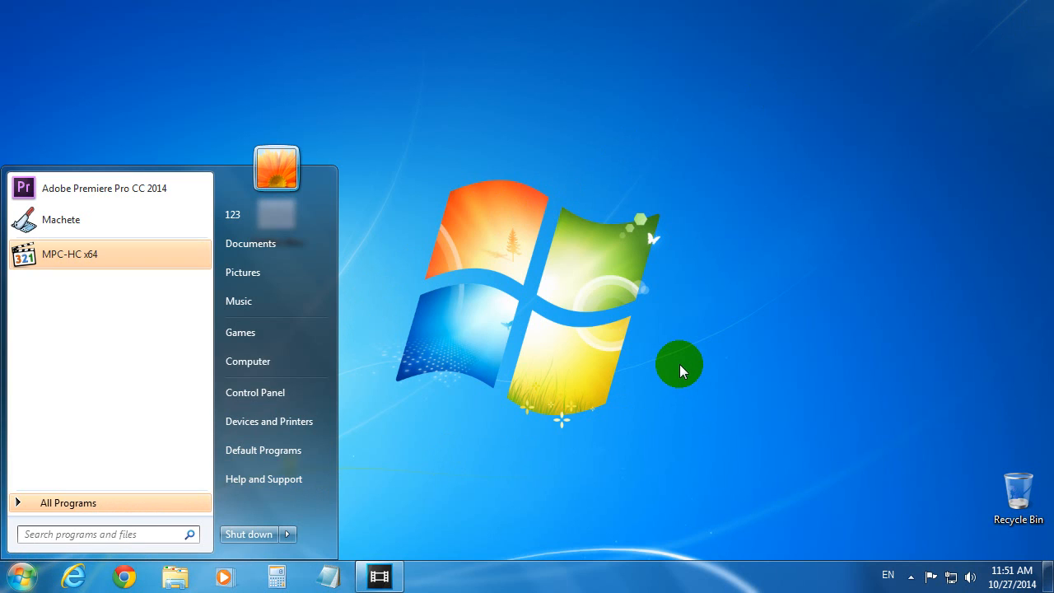
{"action": "type", "text": "quickti"}
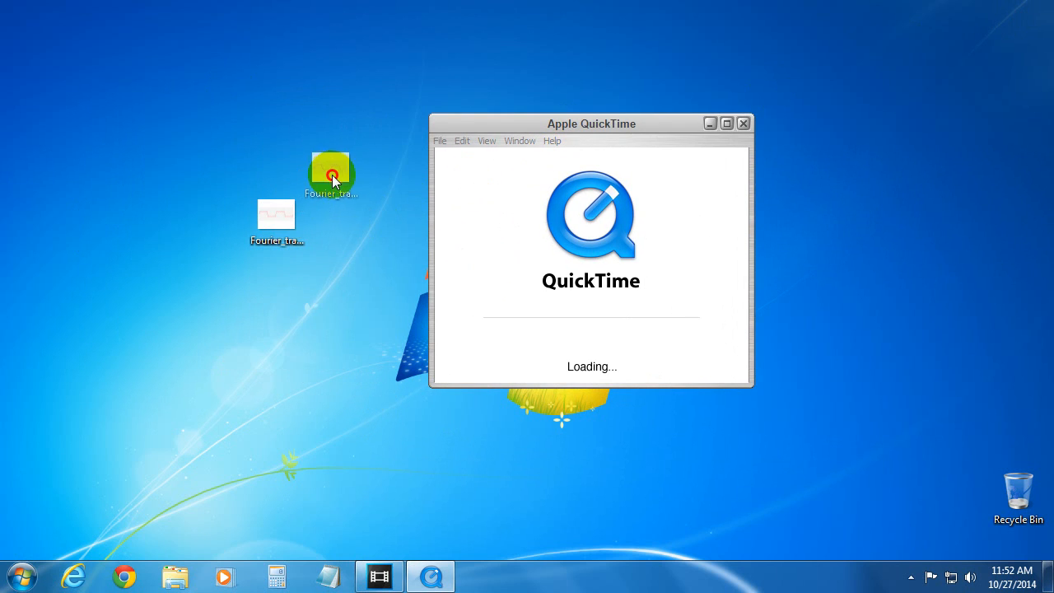
Drag the Fourier transform GIF into QuickTime and close the Apple QuickTime loading window.
{"action": "left_click_drag", "start_coordinate": [331, 175], "coordinate": [582, 124]}
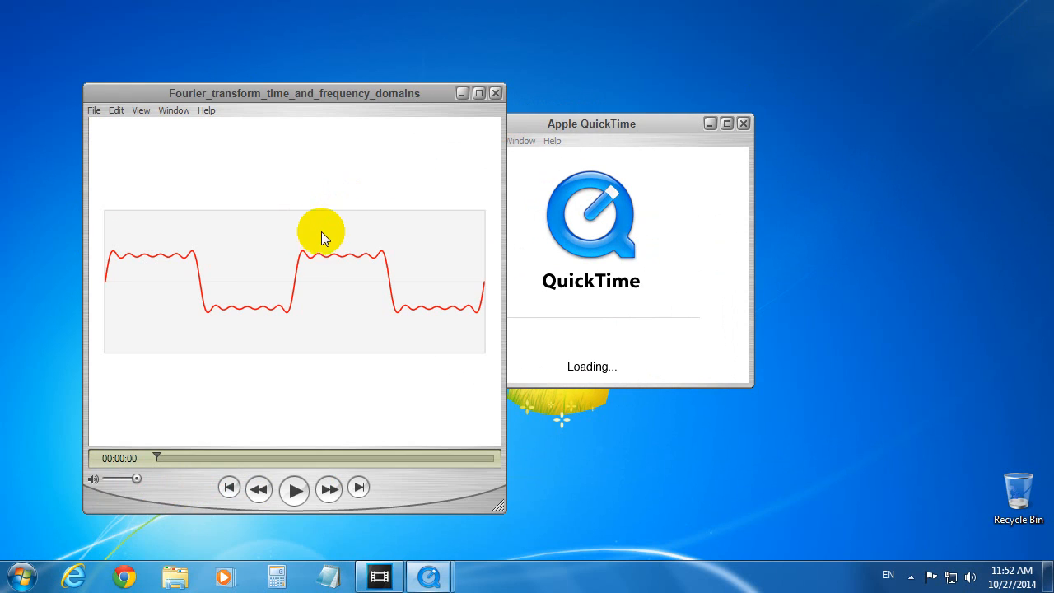
{"action": "left_click", "coordinate": [743, 123]}
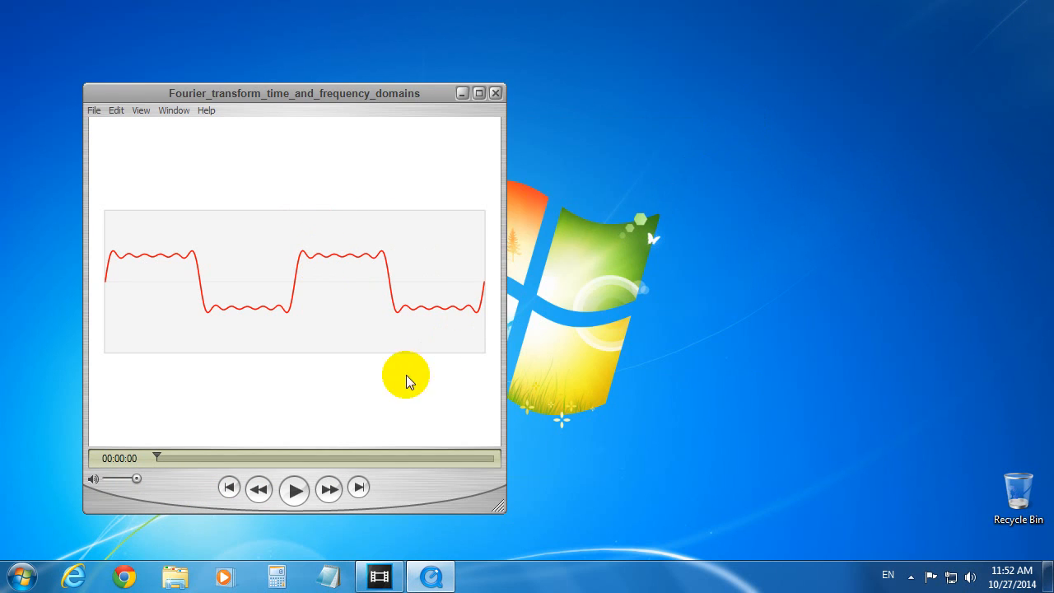
{"action": "mouse_move", "coordinate": [158, 459]}
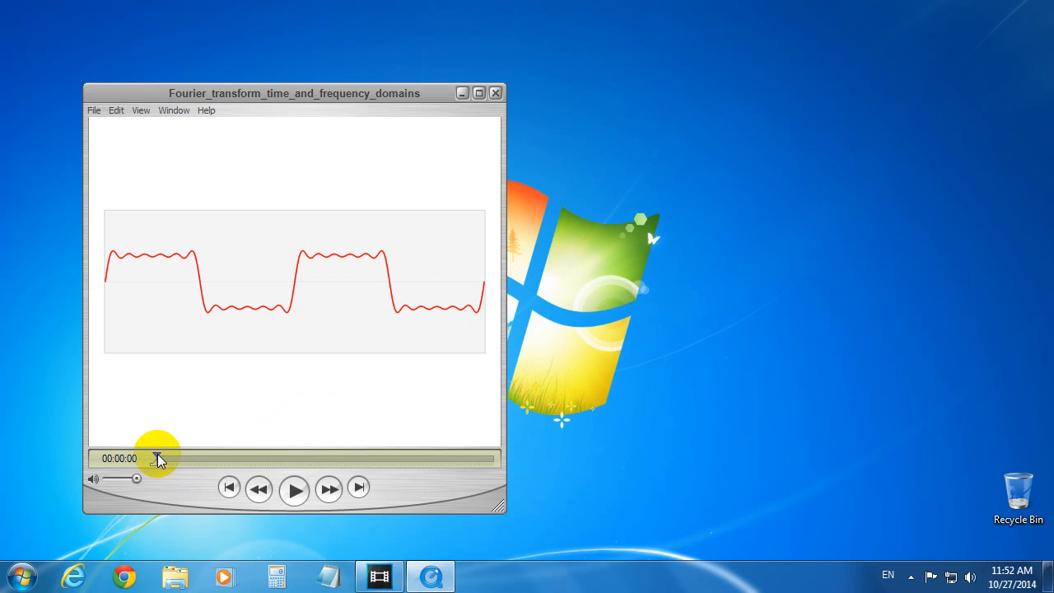
Scrub the timeline through the time-domain and spectrum frames, stopping at 00:00:16.
{"action": "left_click_drag", "start_coordinate": [158, 459], "coordinate": [311, 458]}
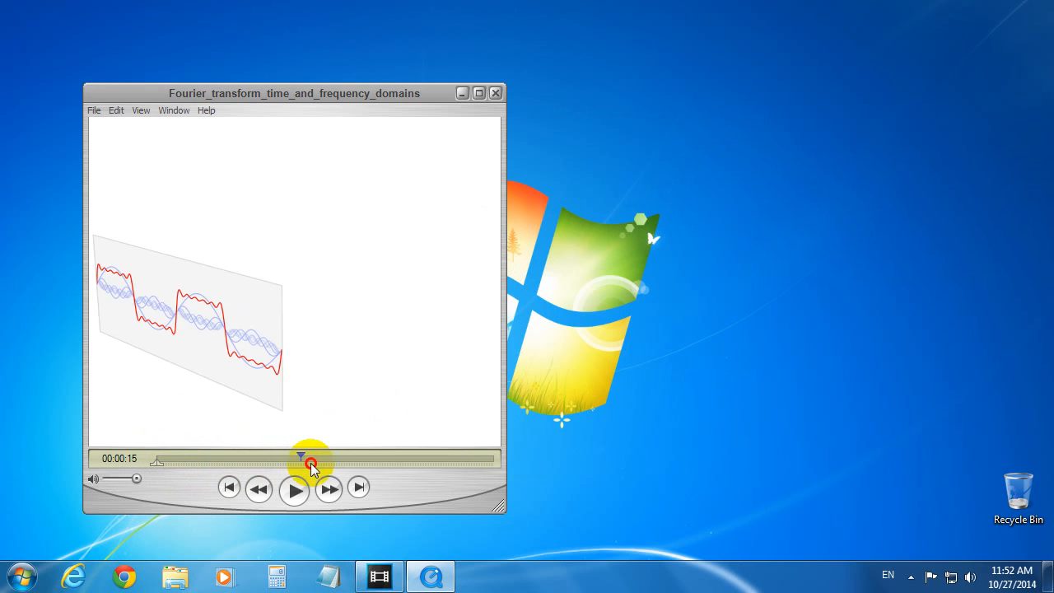
{"action": "left_click_drag", "start_coordinate": [311, 458], "coordinate": [457, 457]}
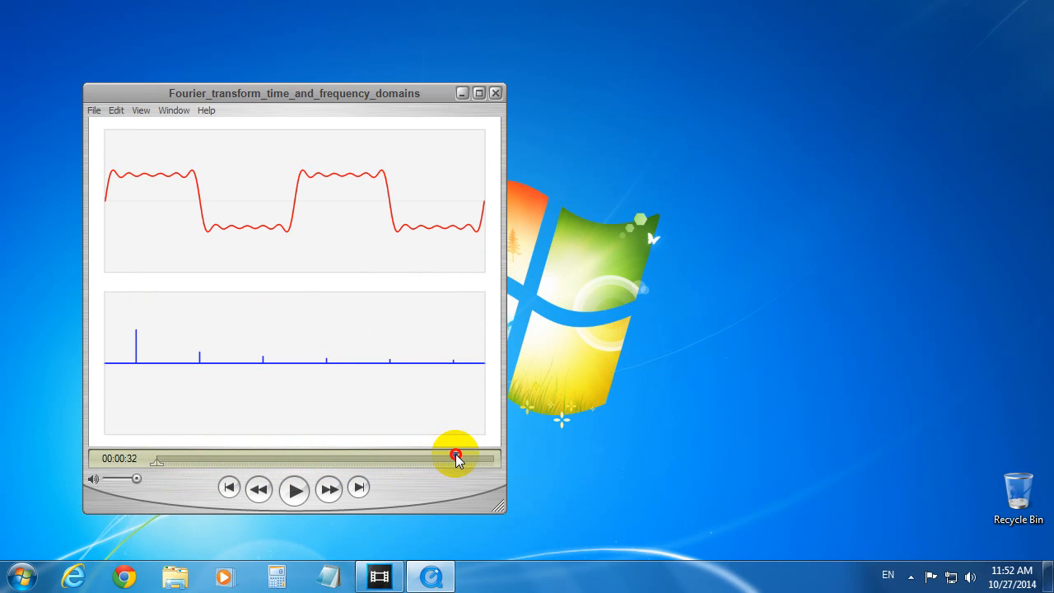
{"action": "left_click_drag", "start_coordinate": [457, 457], "coordinate": [191, 457]}
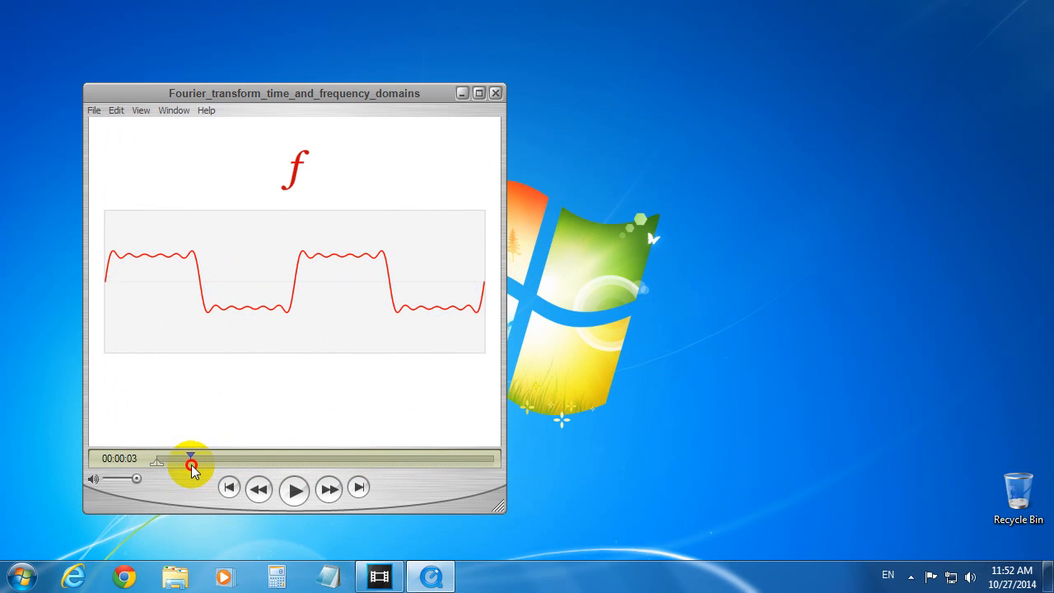
{"action": "left_click_drag", "start_coordinate": [191, 455], "coordinate": [241, 456]}
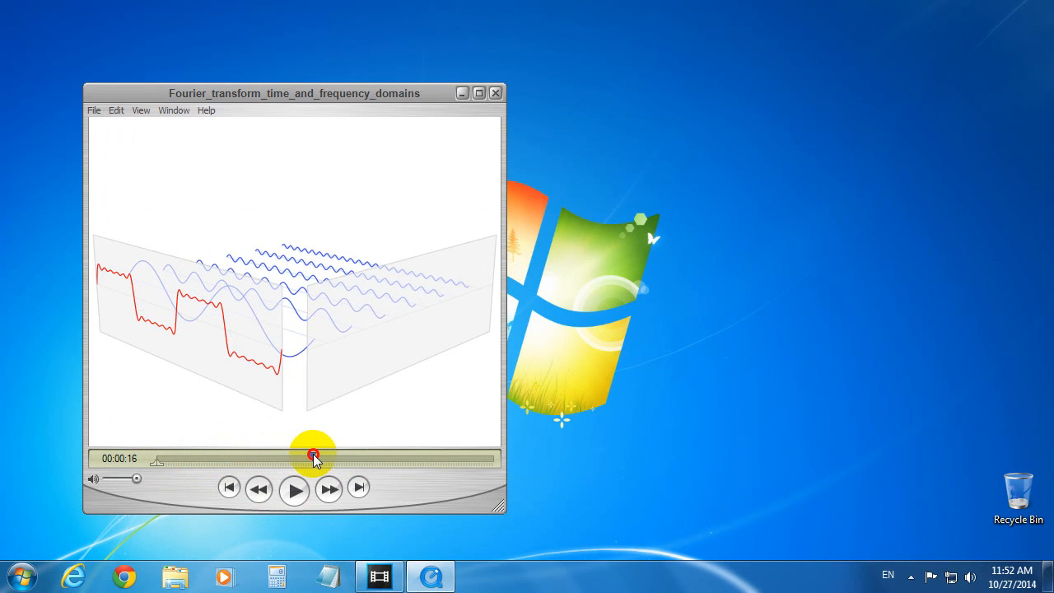
{"action": "mouse_move", "coordinate": [582, 405]}
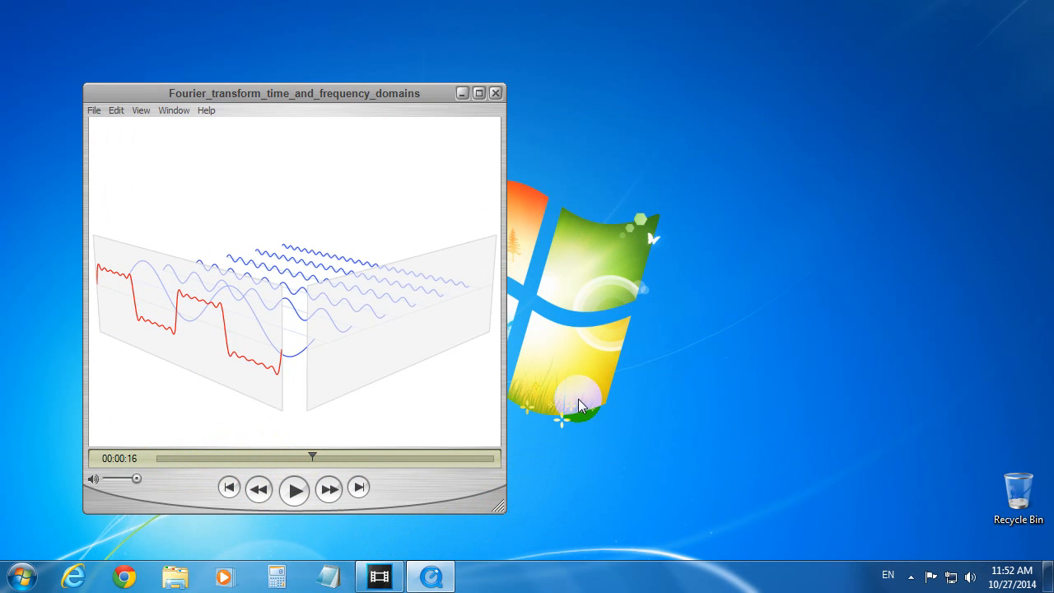